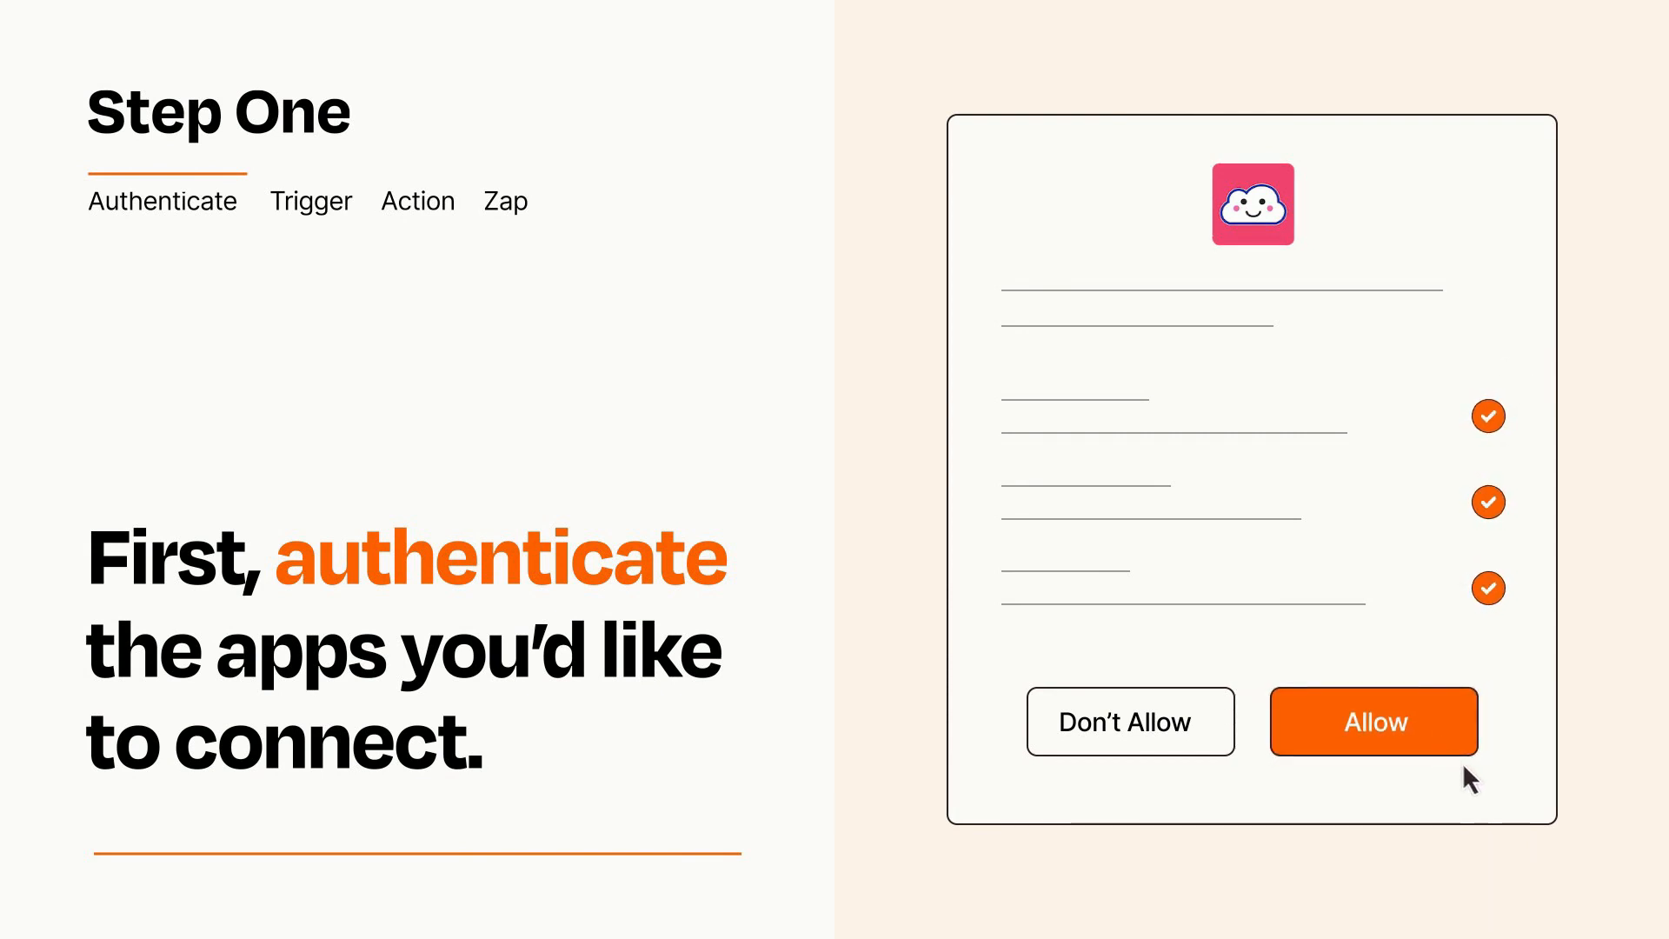
# - Grant the app access and open the trigger app-and-event choices for Customer Updated
pyautogui.click(1373, 722)
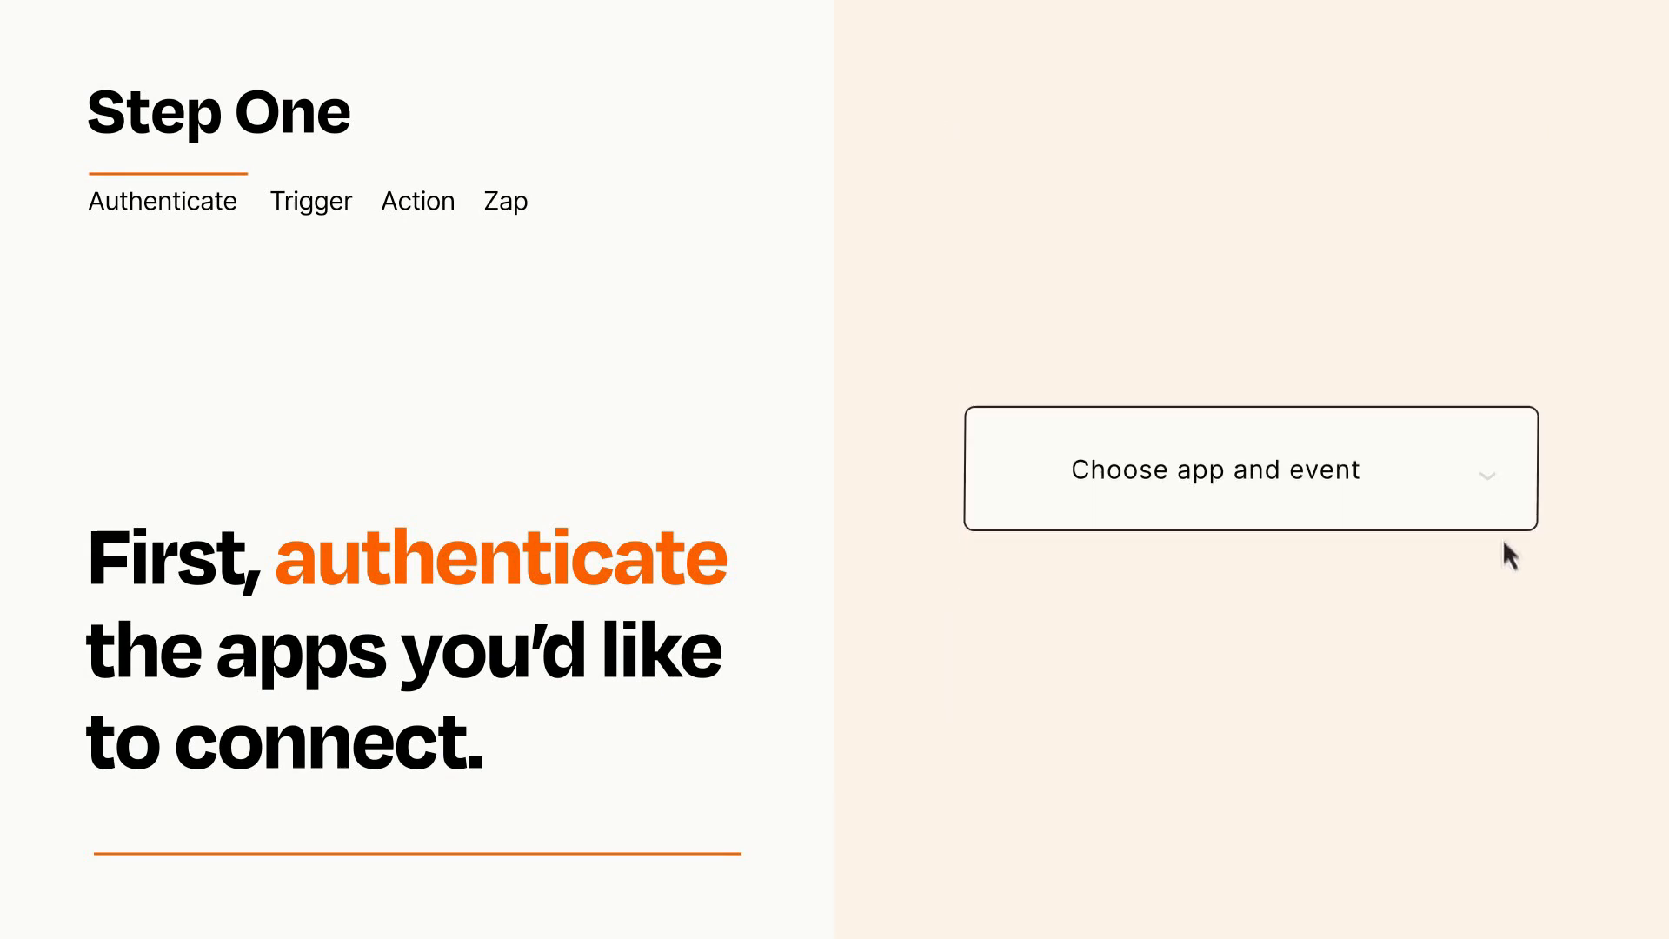
pyautogui.click(1249, 468)
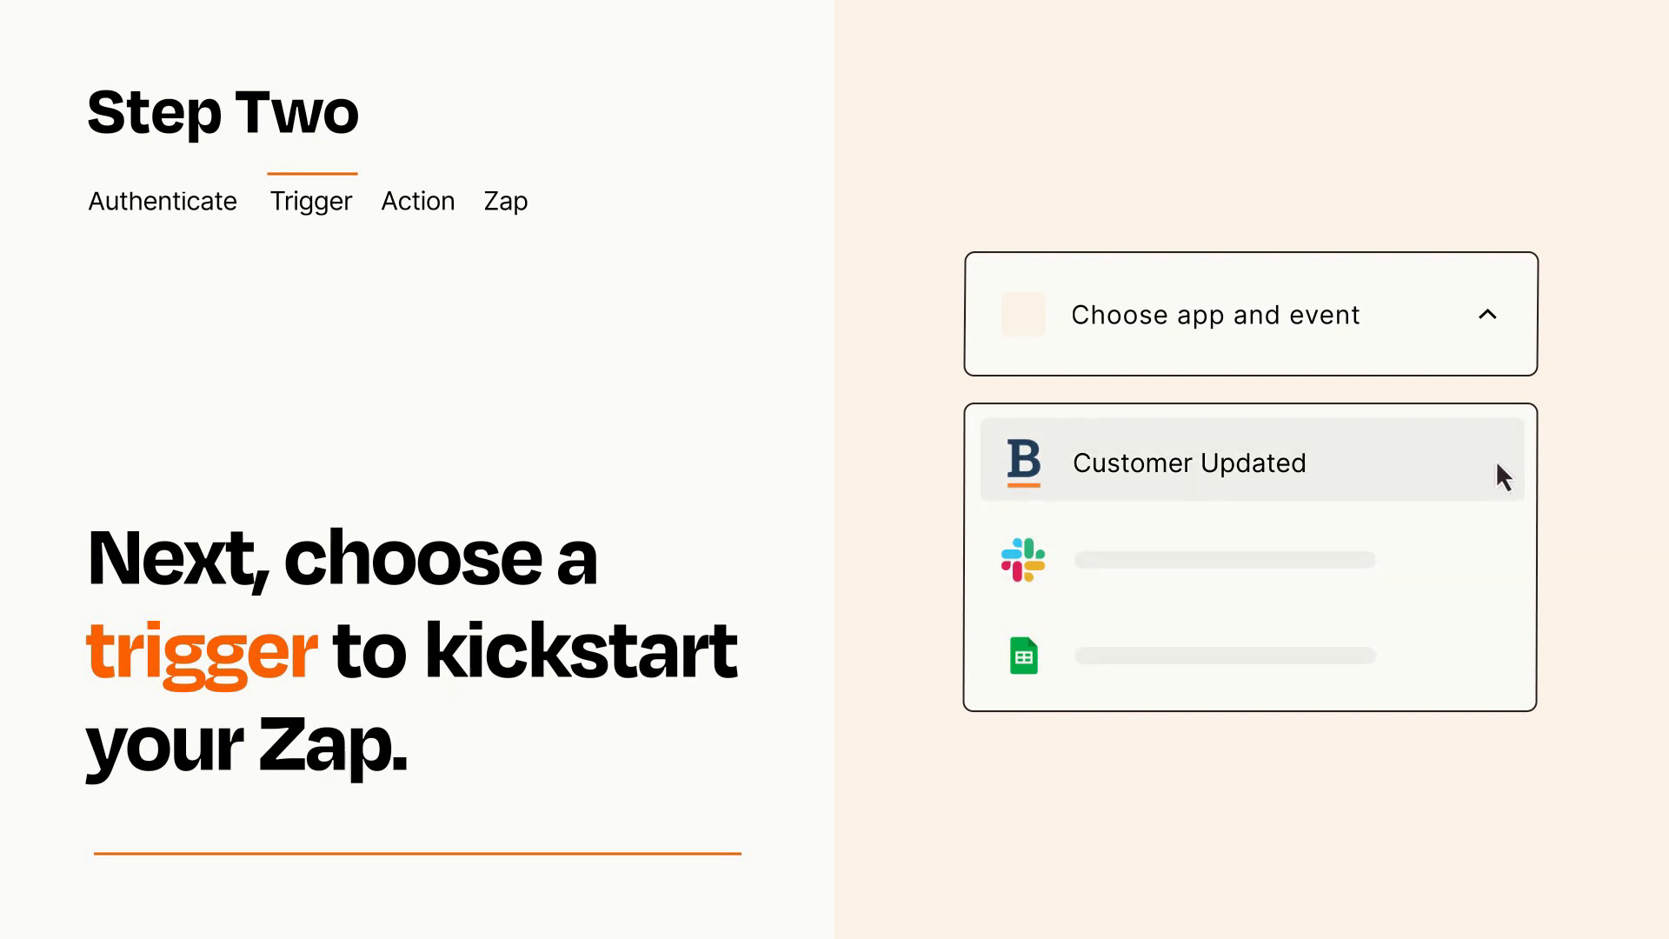
pyautogui.moveTo(1502, 486)
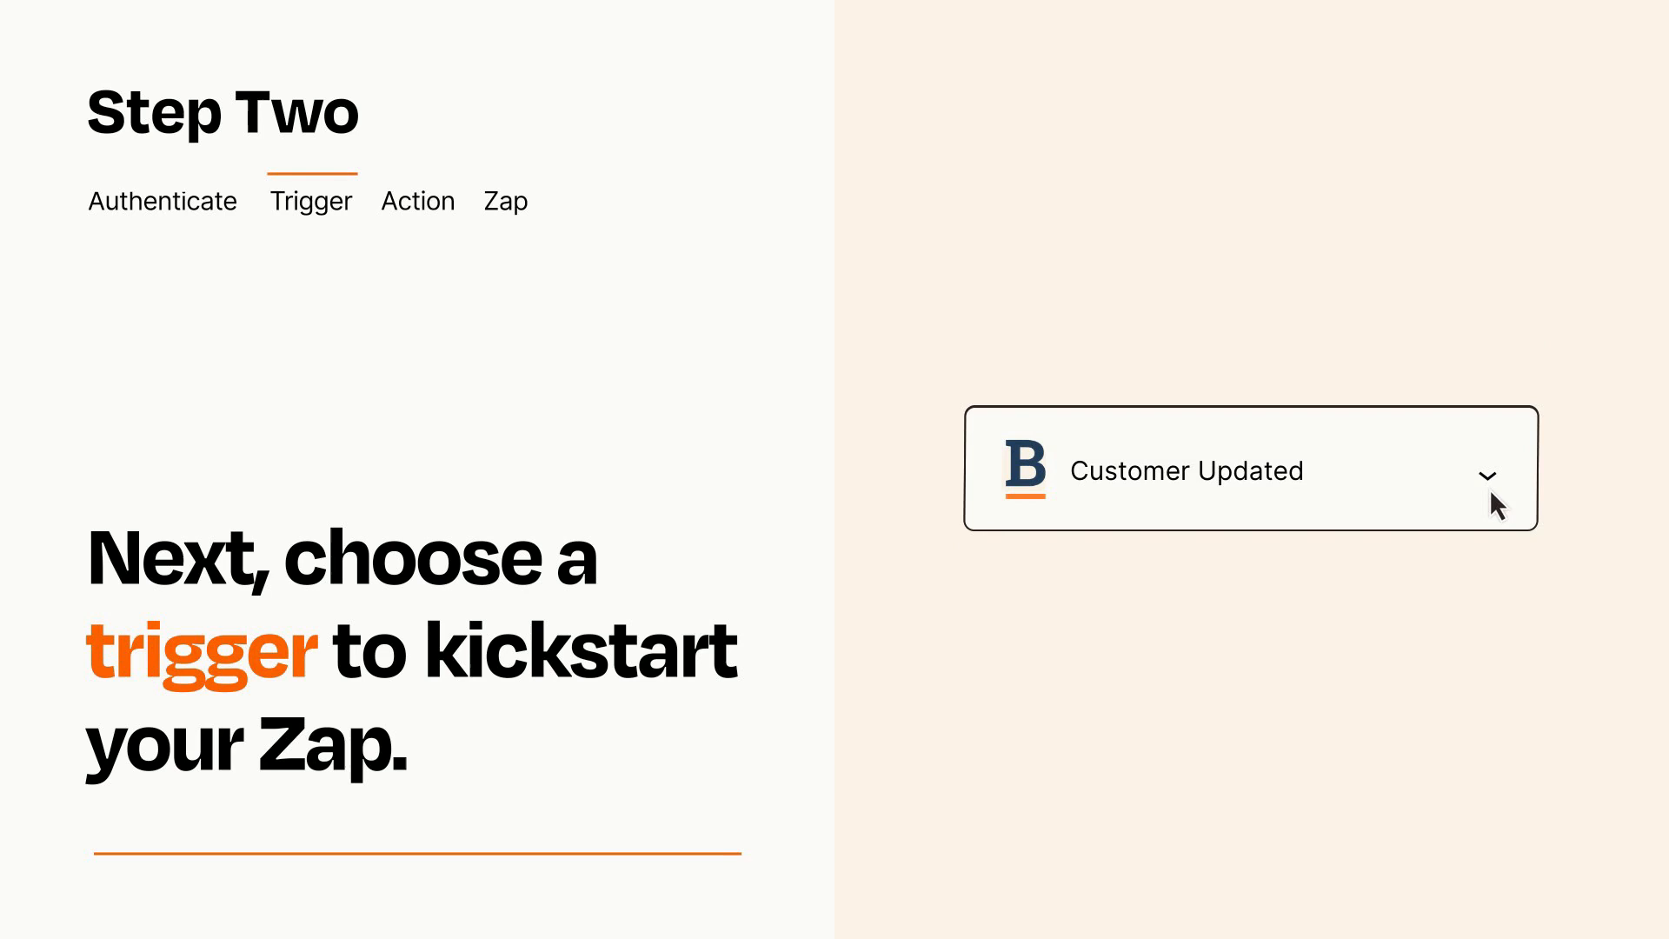
pyautogui.moveTo(1522, 493)
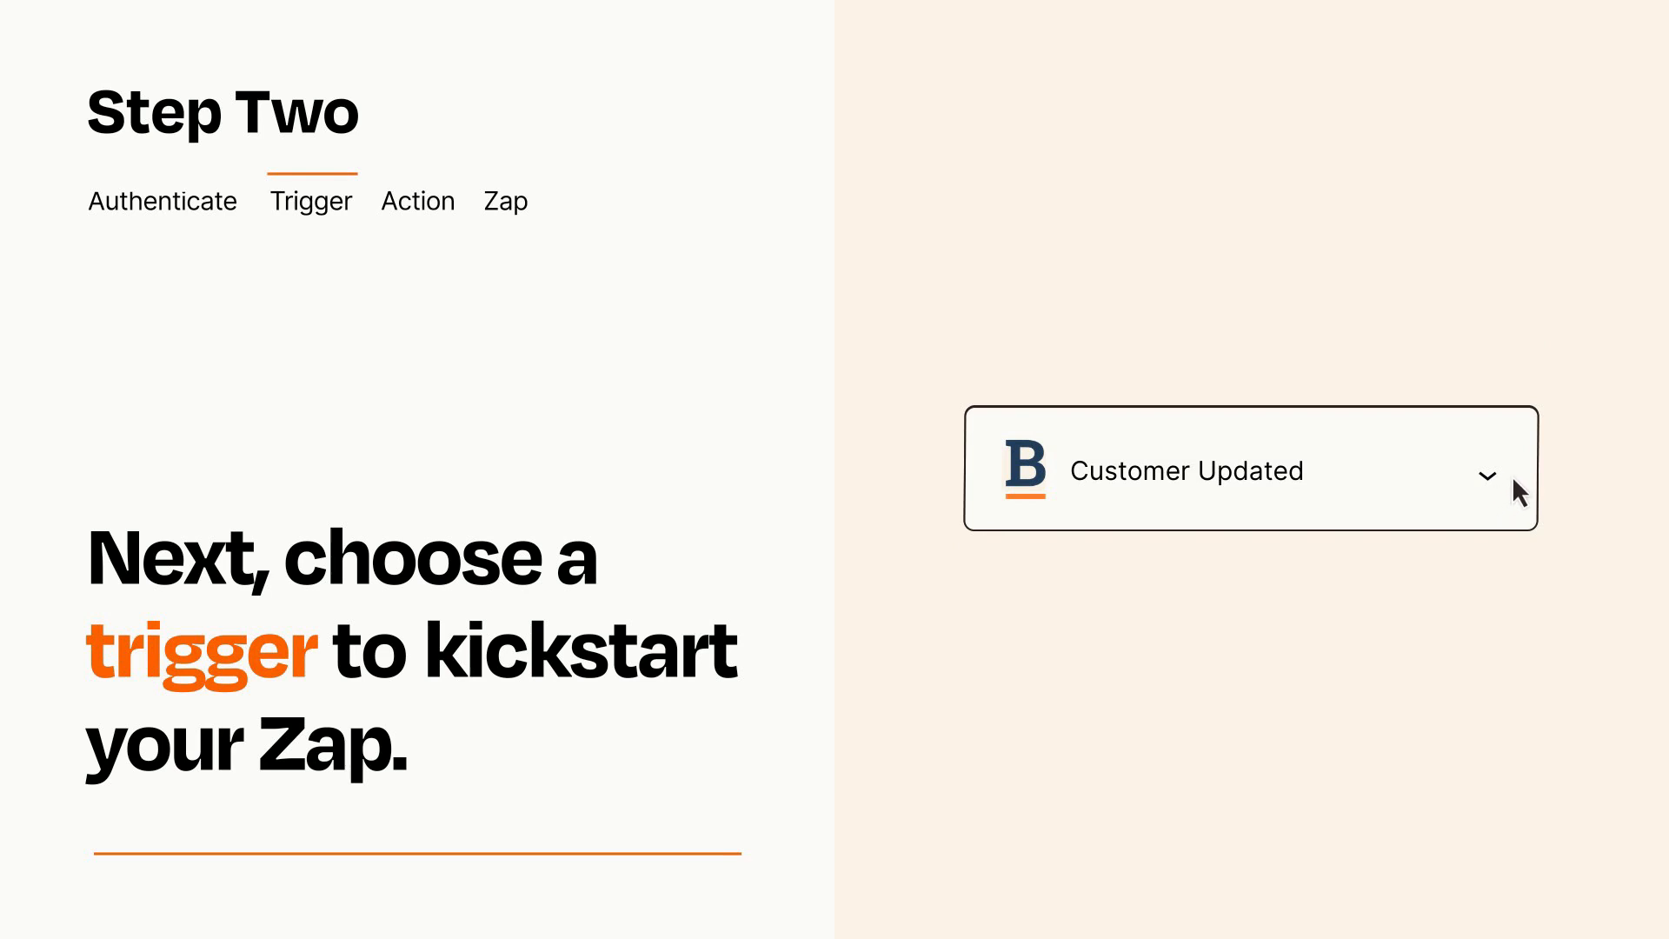
pyautogui.moveTo(1514, 476)
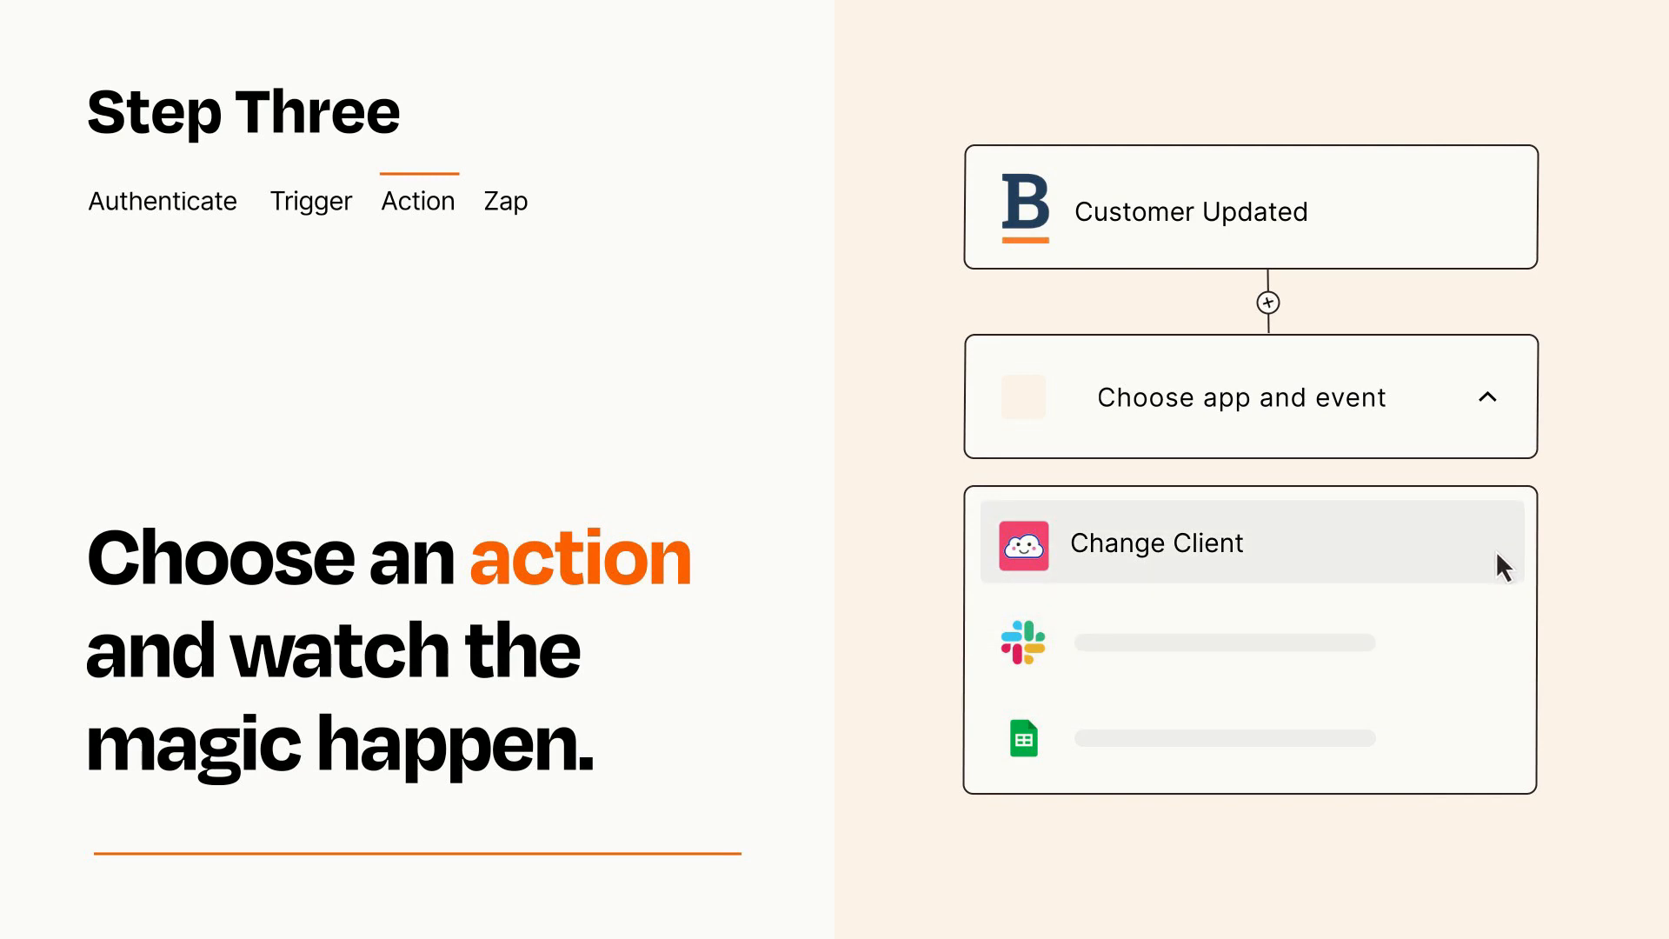
# - Select Change Client as the Zap's action after the Customer Updated trigger
pyautogui.click(1157, 543)
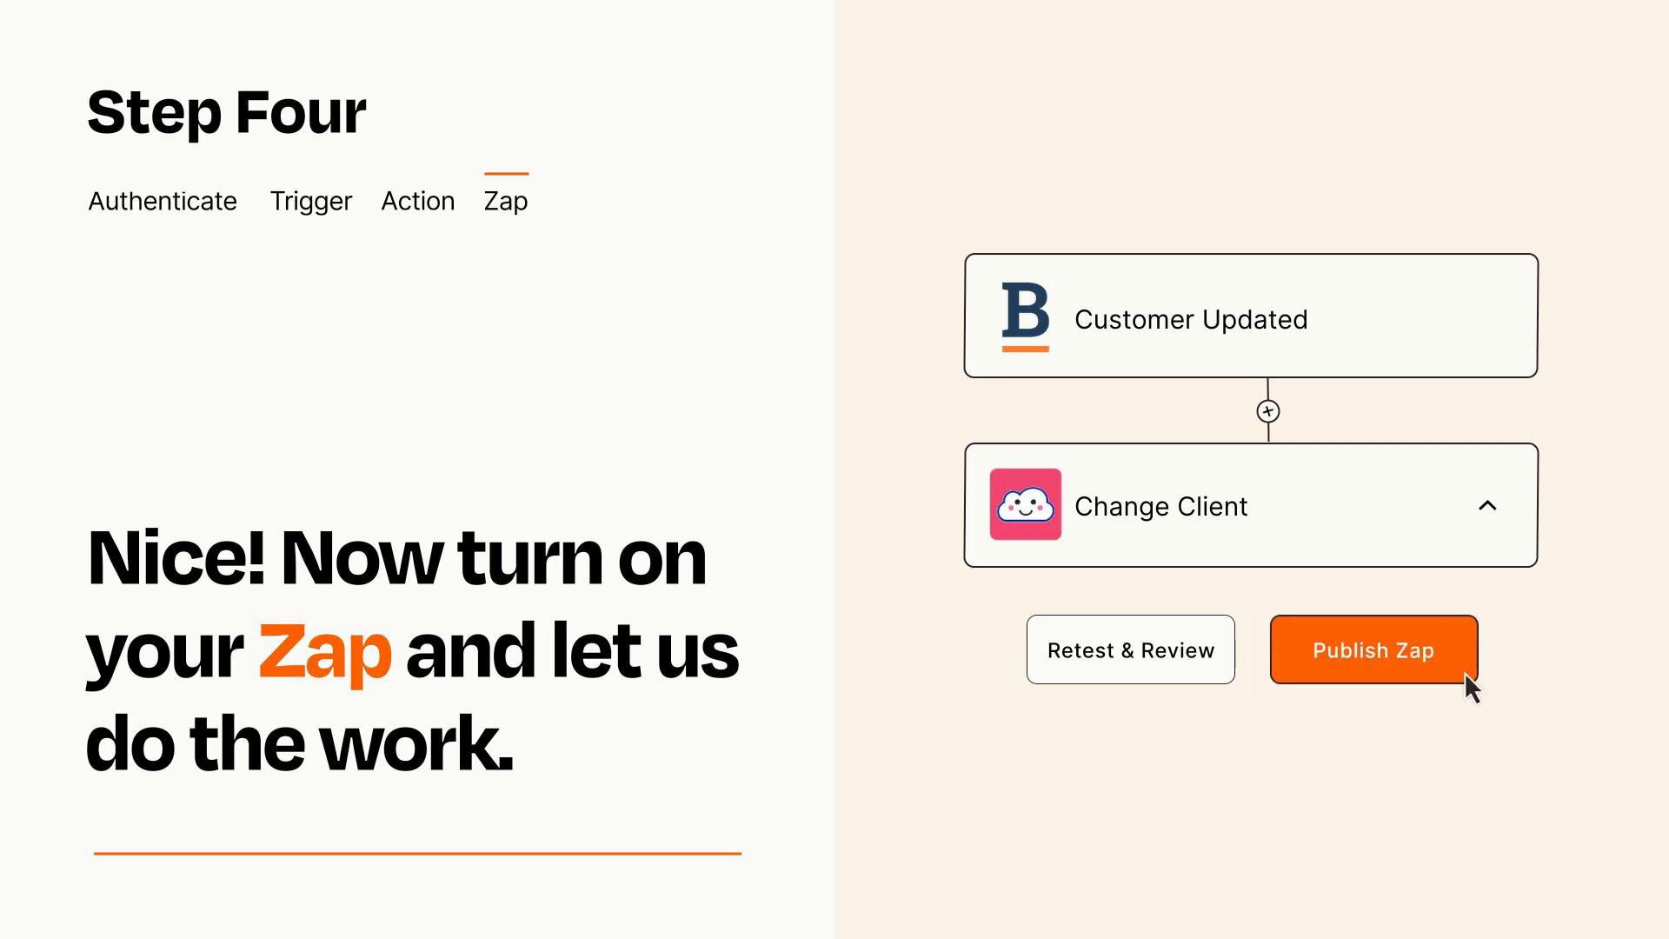
# - Publish and turn on the Customer Updated to Change Client Zap
pyautogui.click(1374, 649)
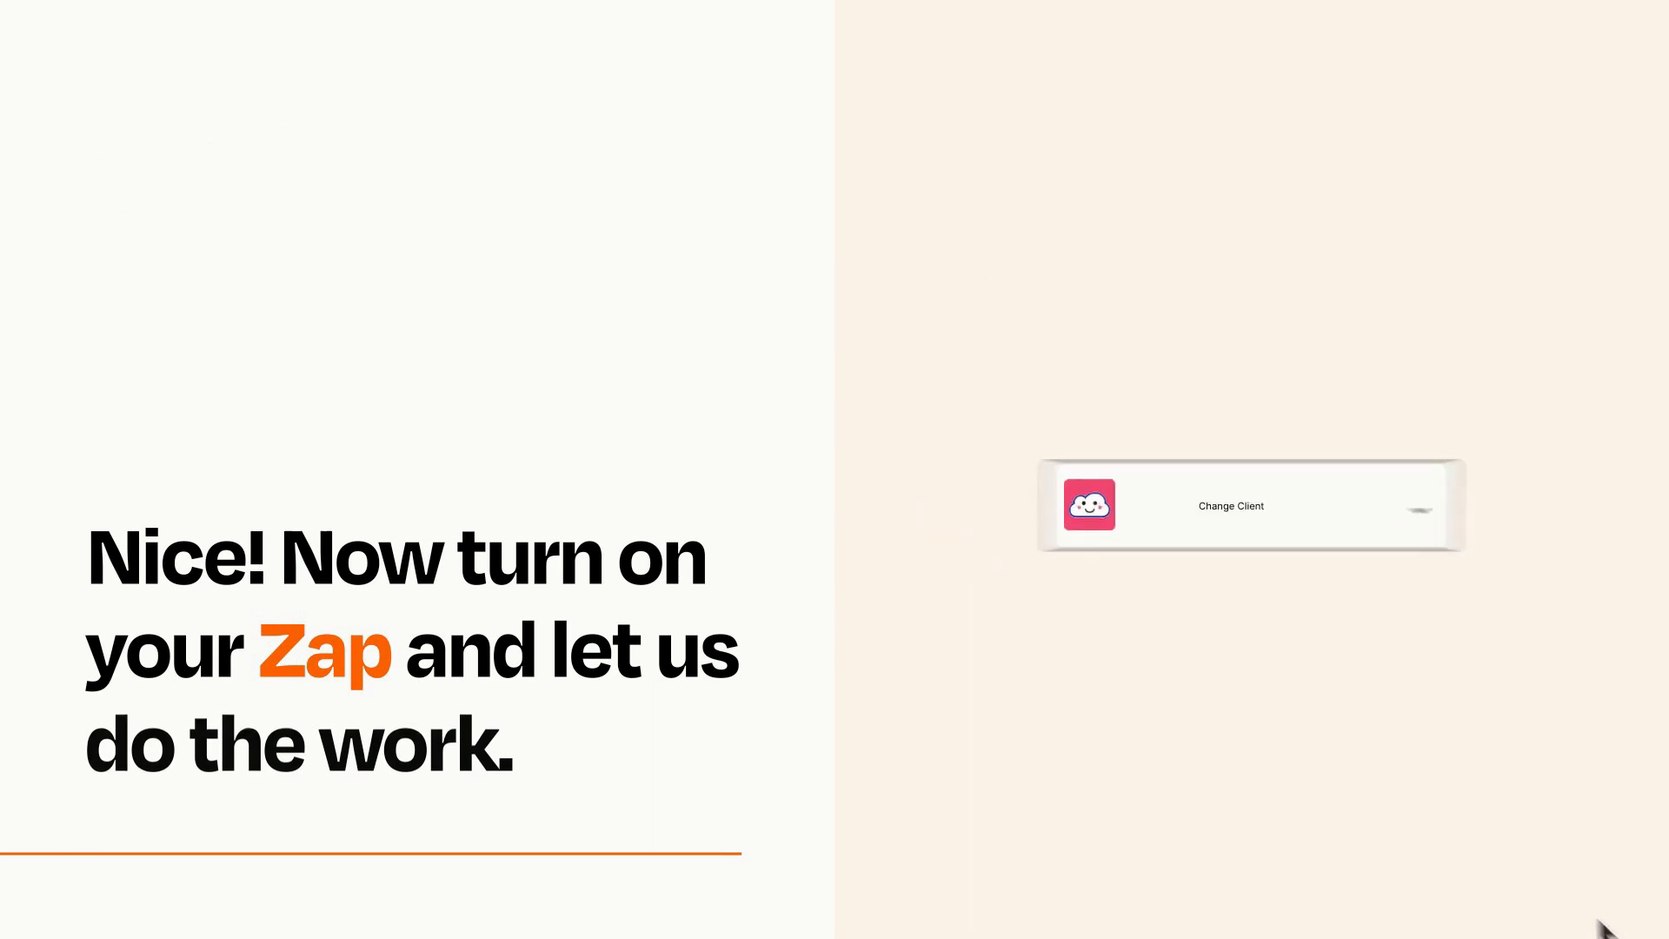